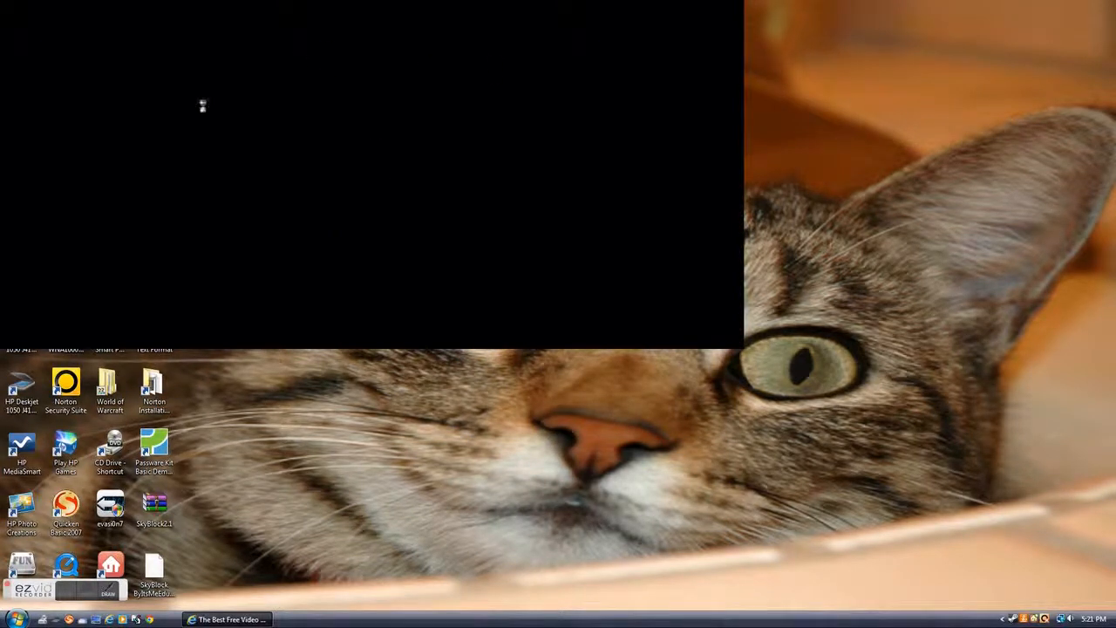
pyautogui.moveTo(73, 105)
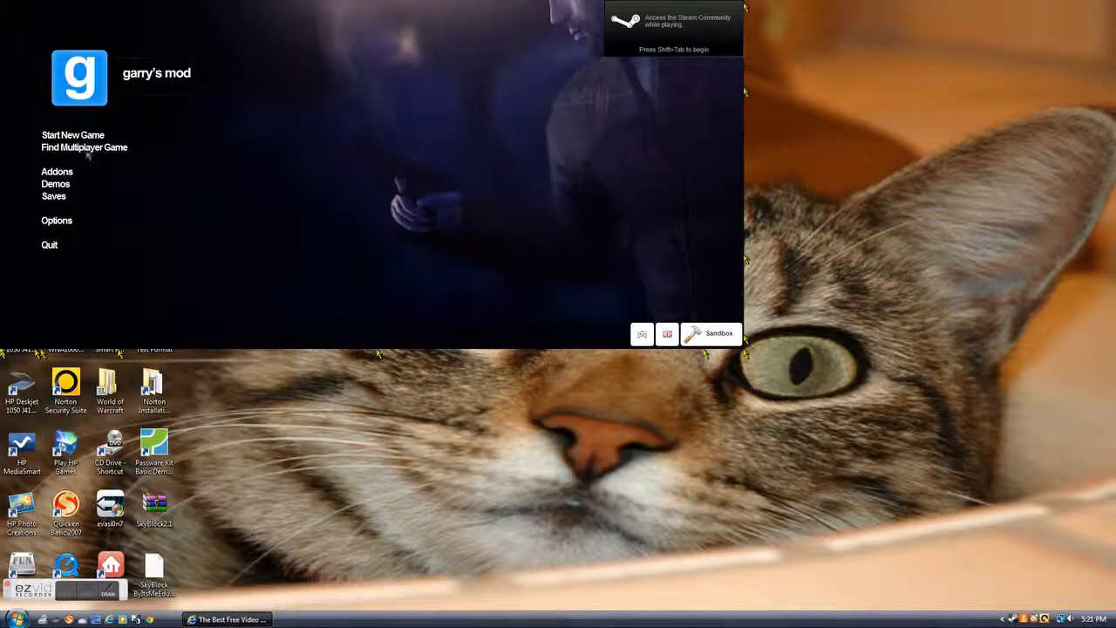
pyautogui.moveTo(493, 74)
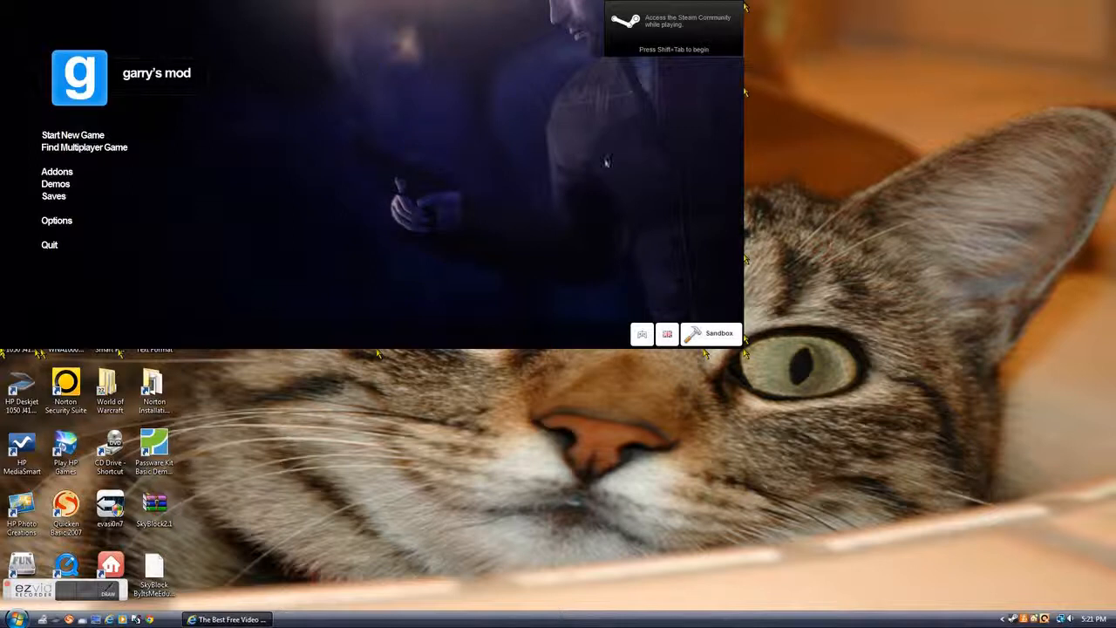
pyautogui.moveTo(382, 179)
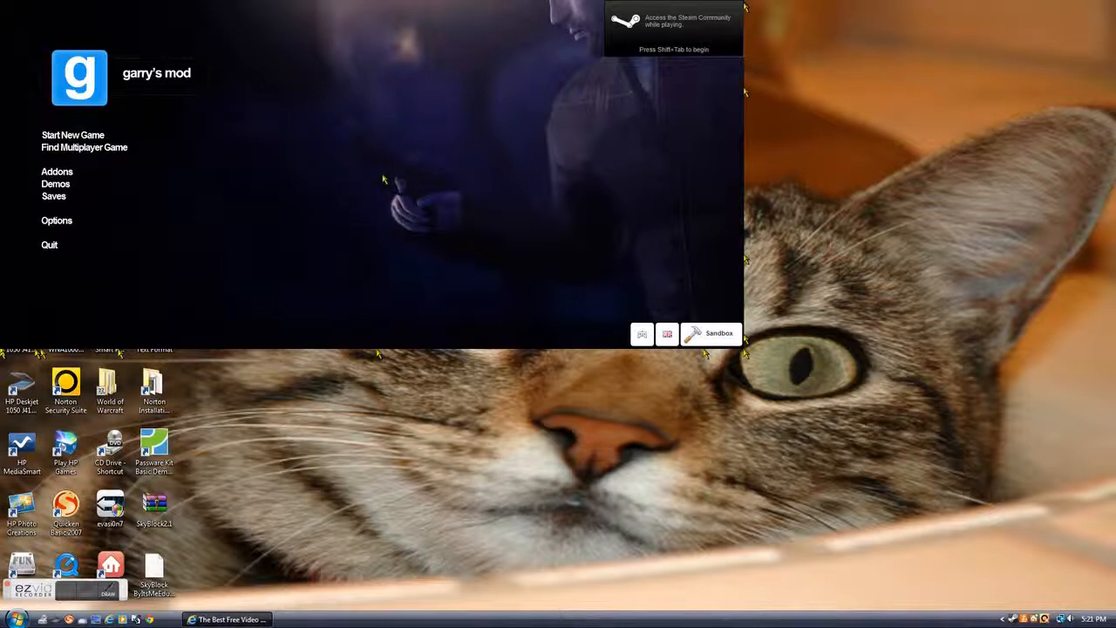
pyautogui.moveTo(410, 194)
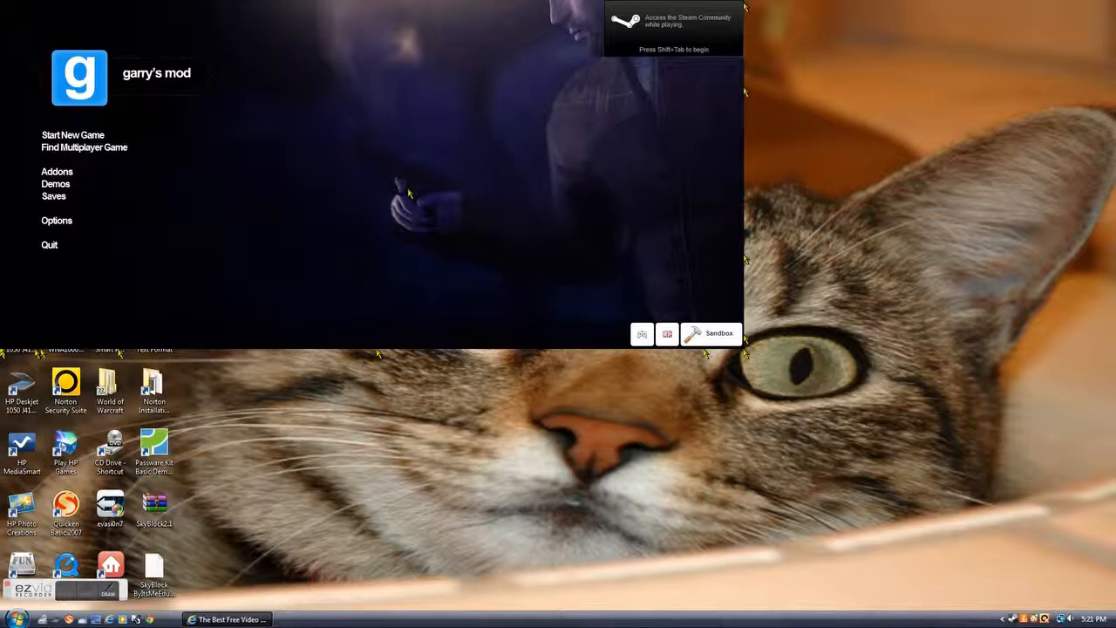